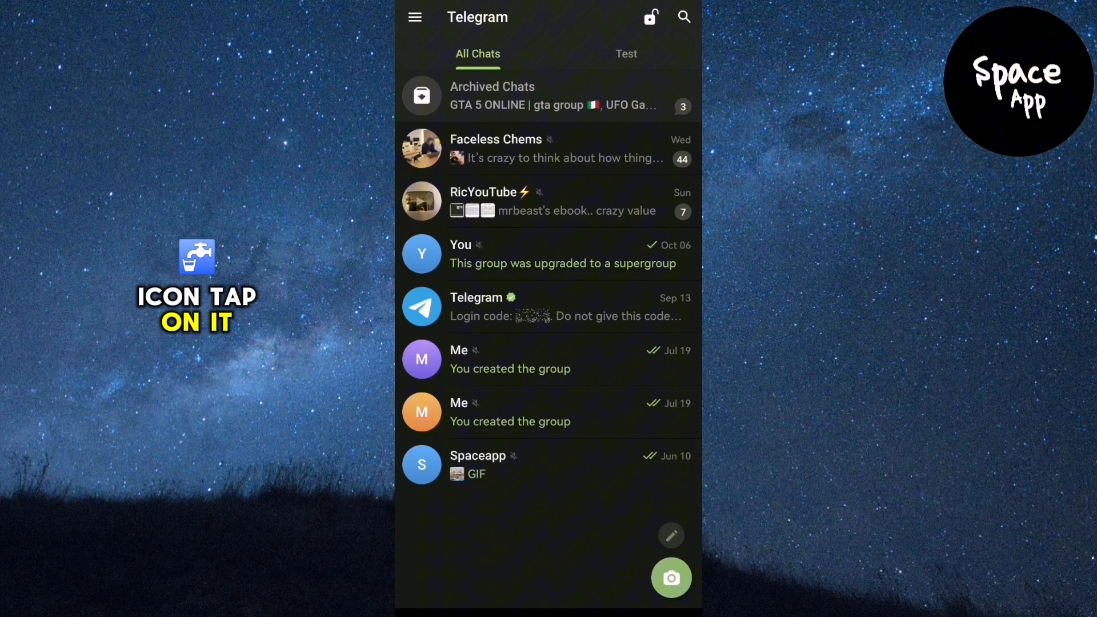
Open the side drawer from the top-left menu of the chat list.
{"action": "left_click", "coordinate": [414, 18]}
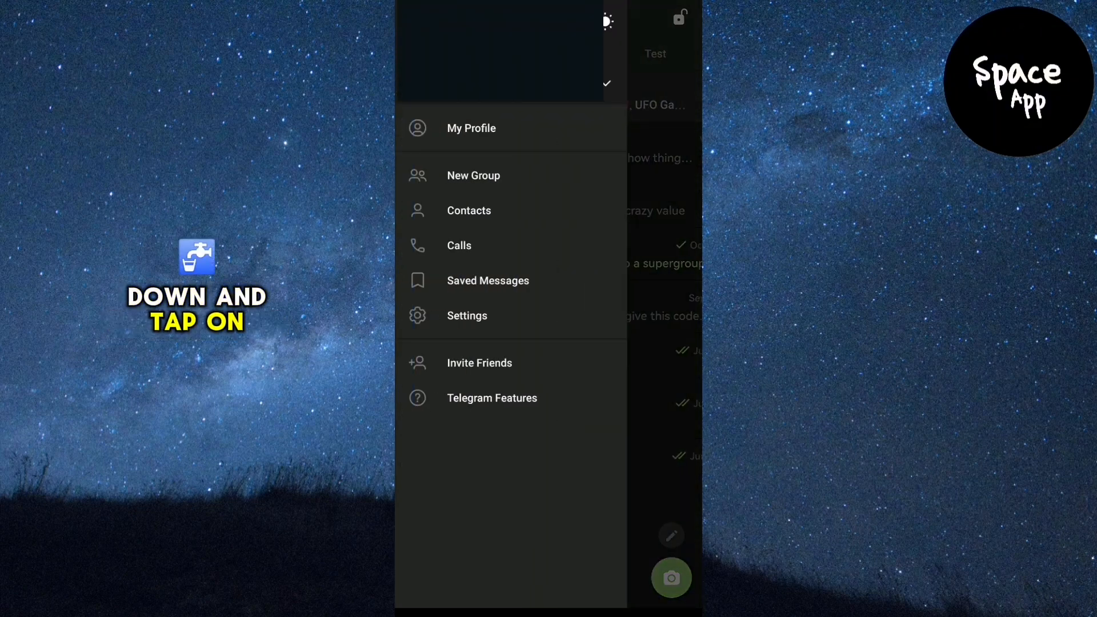
Reach Storage Usage via Settings > Data and Storage, showing 75 MB of cached media.
{"action": "left_click", "coordinate": [466, 315]}
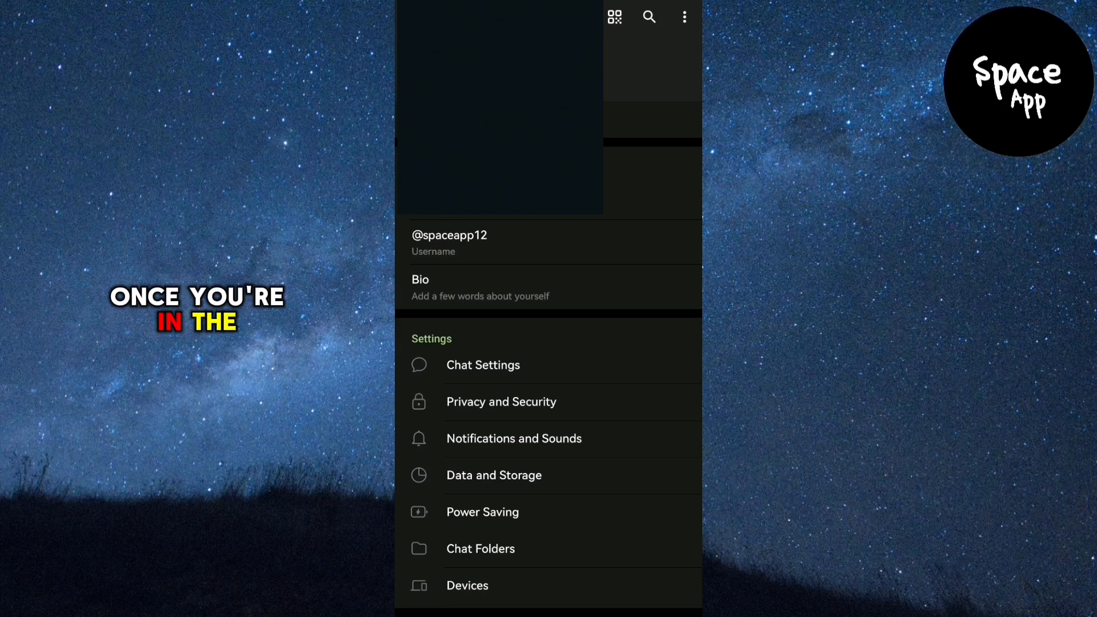
{"action": "scroll", "scroll_direction": "down", "scroll_amount": 3}
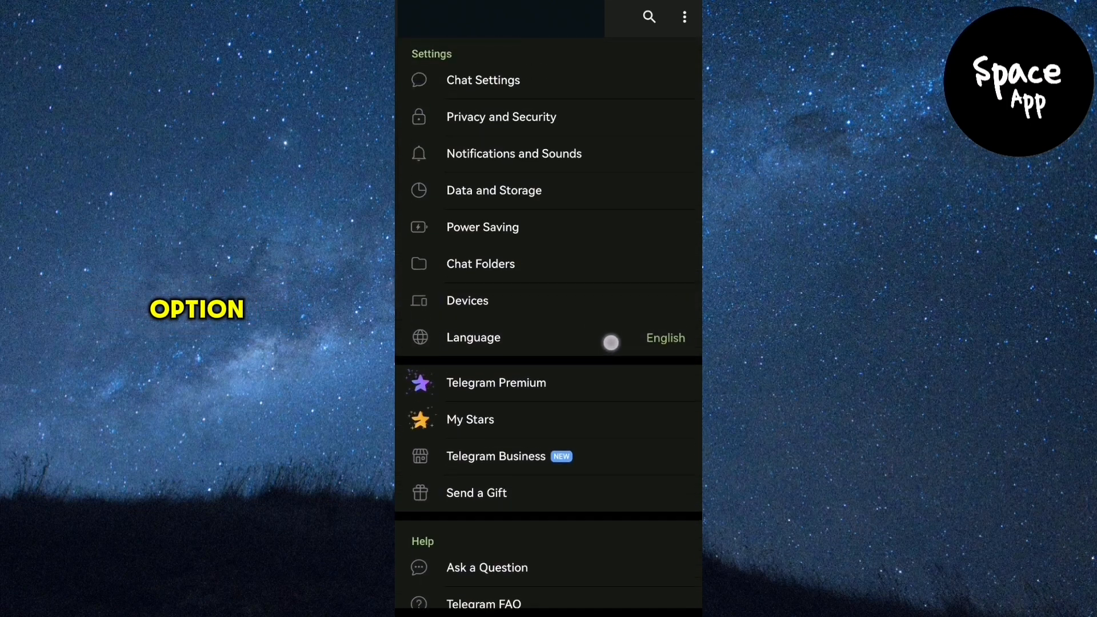
{"action": "left_click", "coordinate": [494, 191]}
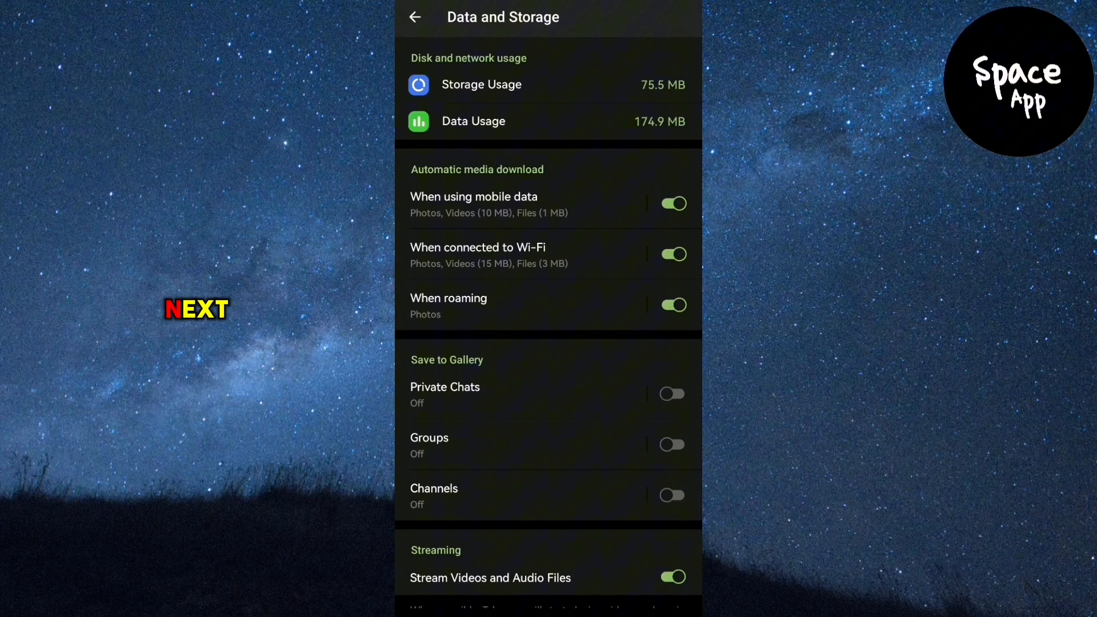
{"action": "left_click", "coordinate": [481, 85]}
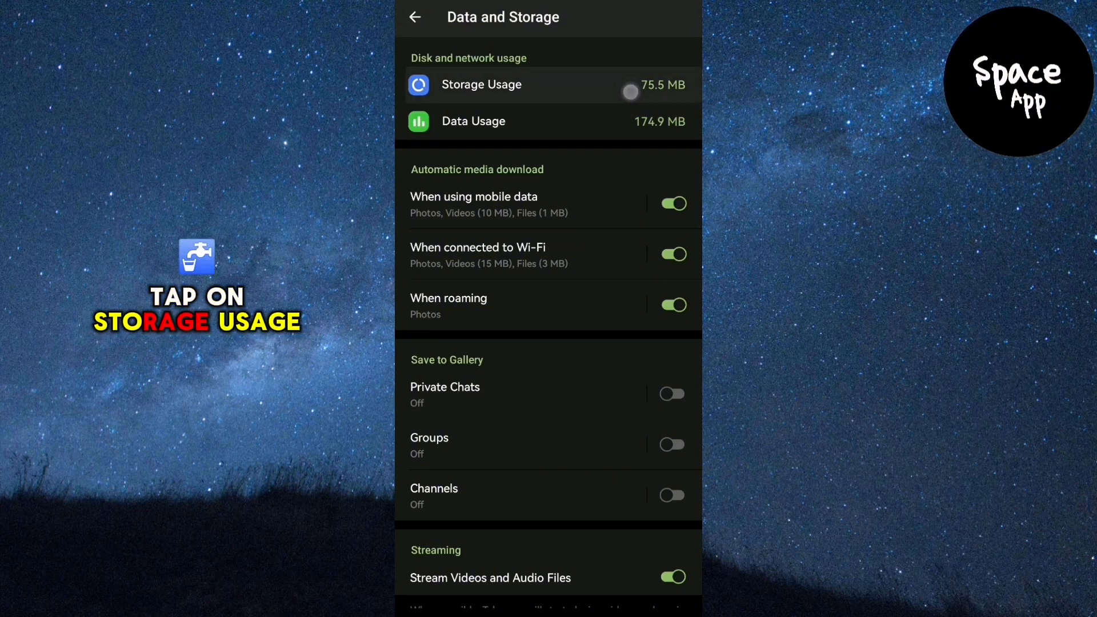
{"action": "left_click", "coordinate": [481, 85]}
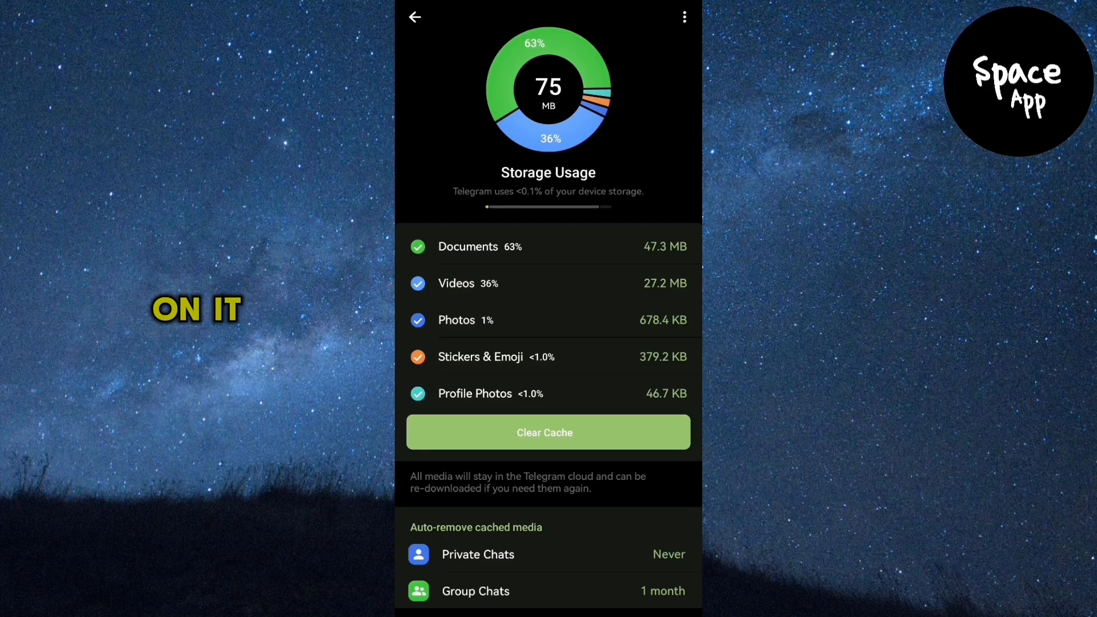
Clear the 75 MB cache and confirm it in the Clear Cache dialog.
{"action": "left_click", "coordinate": [547, 432]}
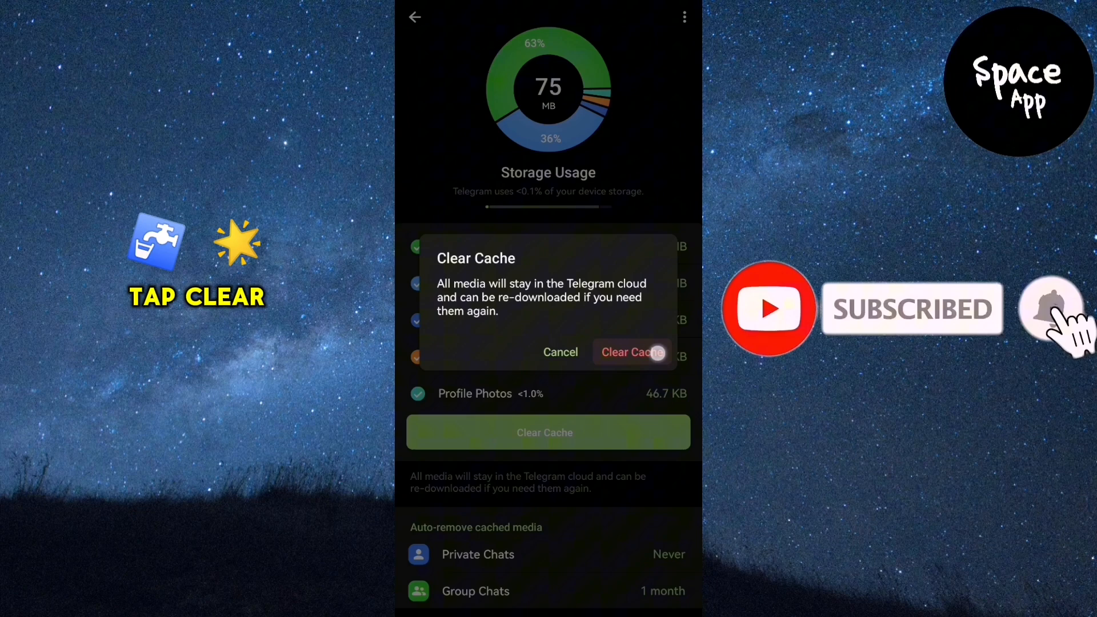
{"action": "left_click", "coordinate": [630, 352]}
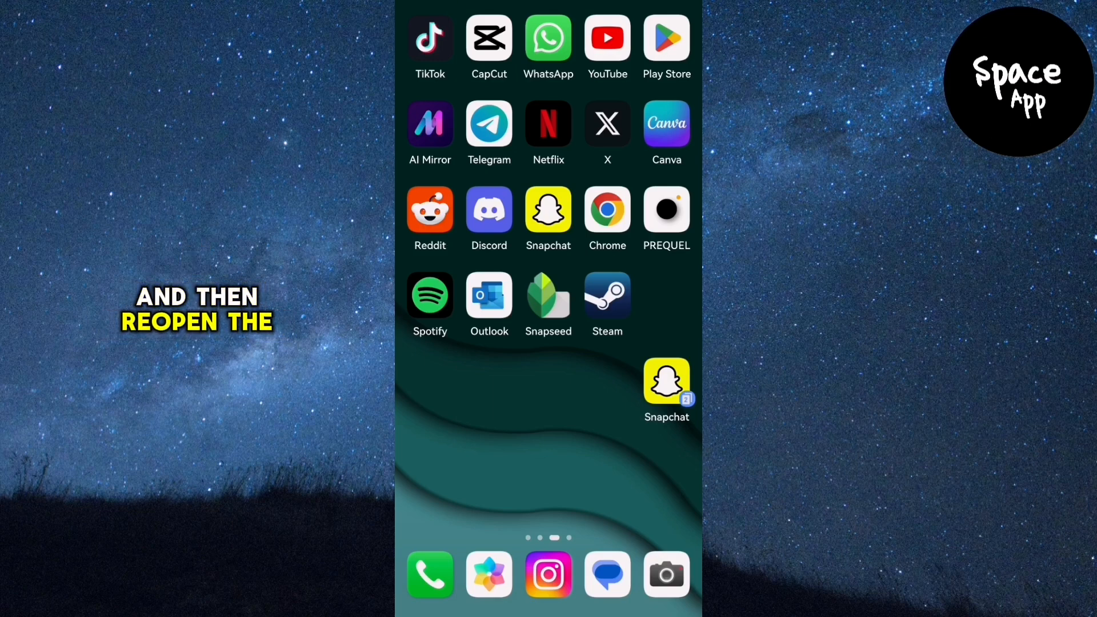
Relaunch Telegram from its home-screen icon so the chat list loads again.
{"action": "left_click", "coordinate": [489, 124]}
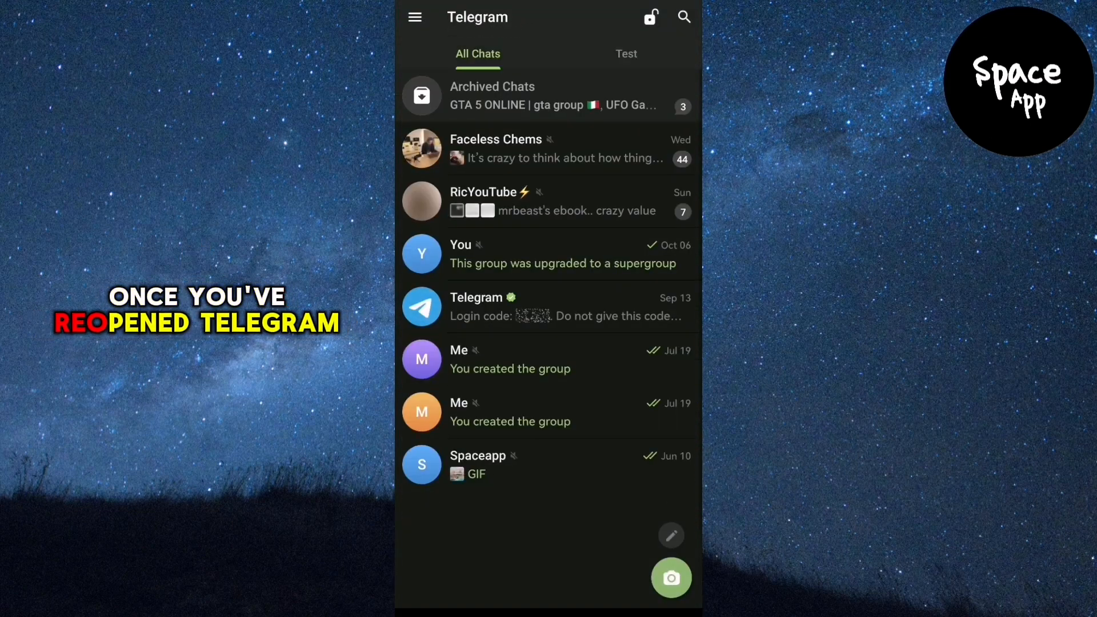